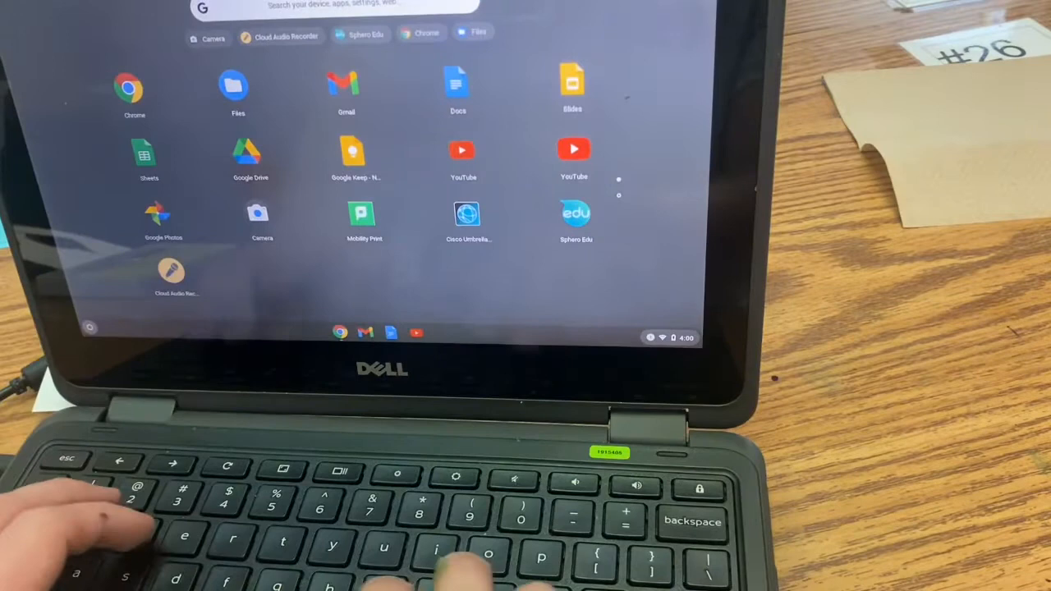
# Step: Find the art class via the launcher and open the Art Portfolio slides from the class stream
pyautogui.write('art')
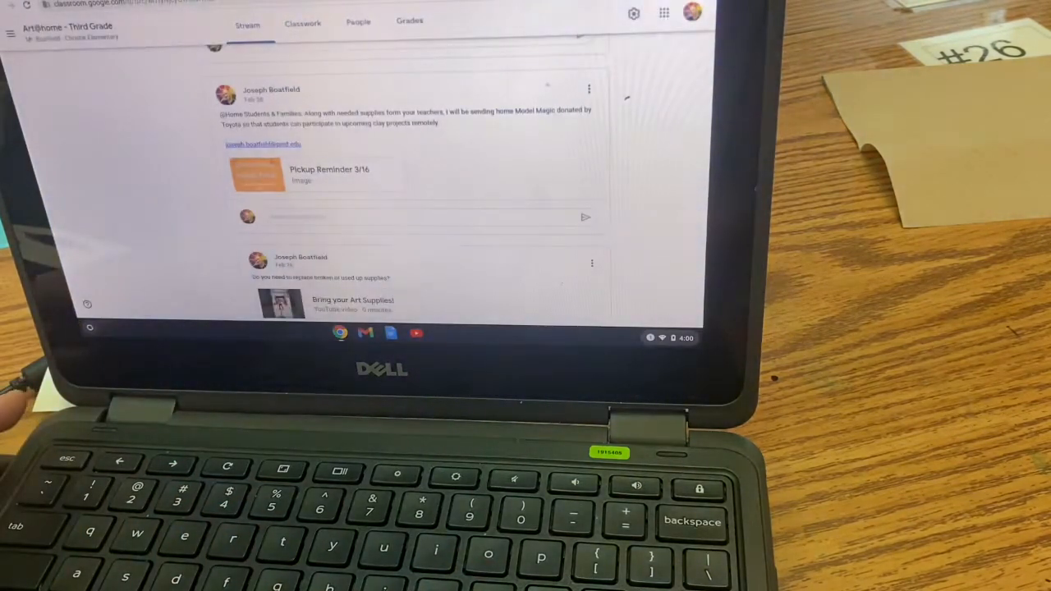
pyautogui.click(303, 23)
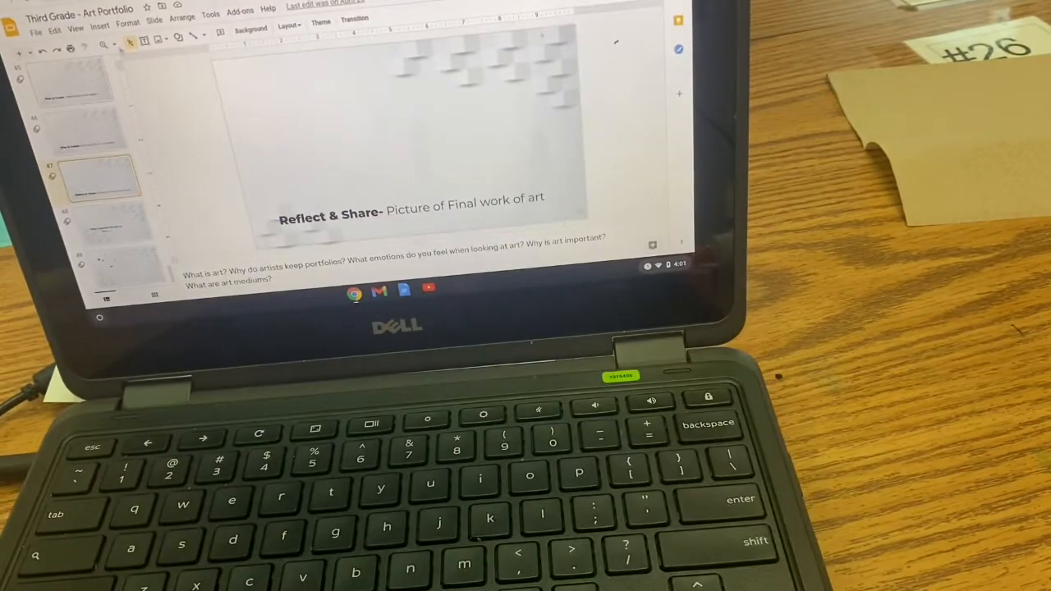
# Step: Insert a camera snapshot of the painted planets artwork onto the Reflect & Share slide
pyautogui.click(99, 25)
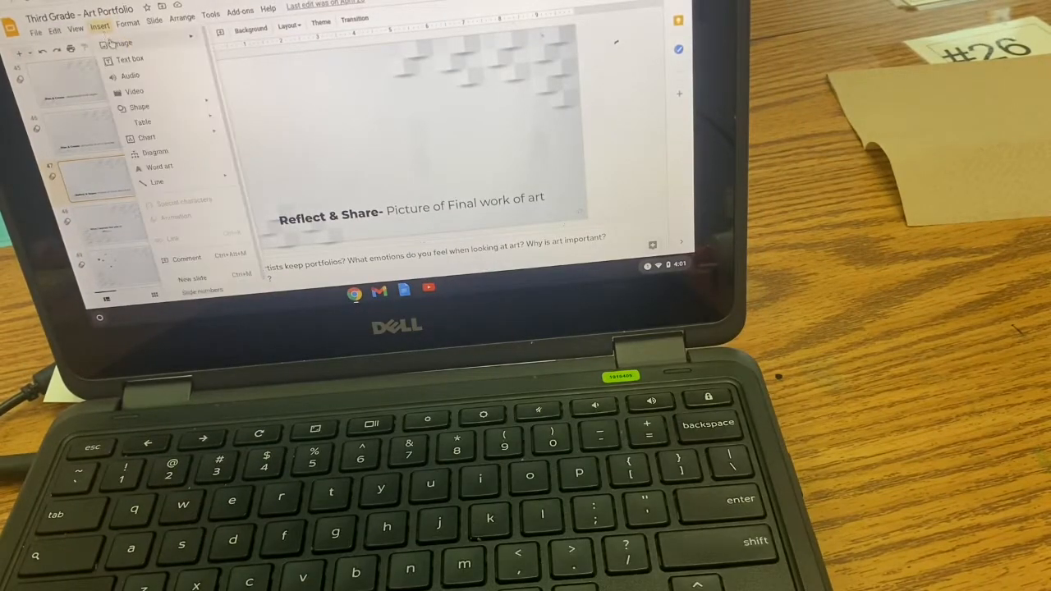
pyautogui.click(122, 42)
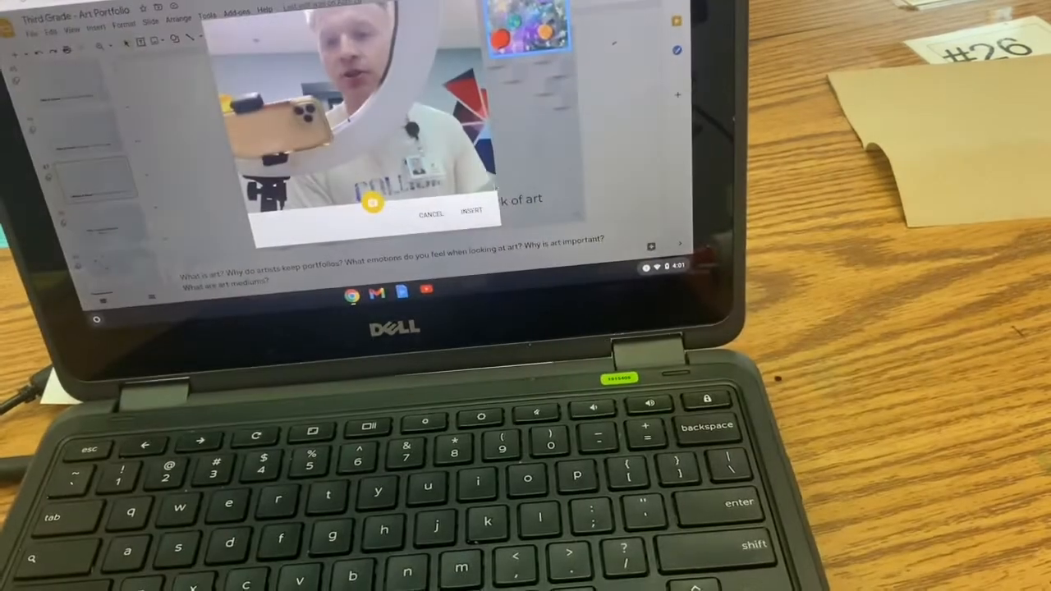
pyautogui.click(430, 210)
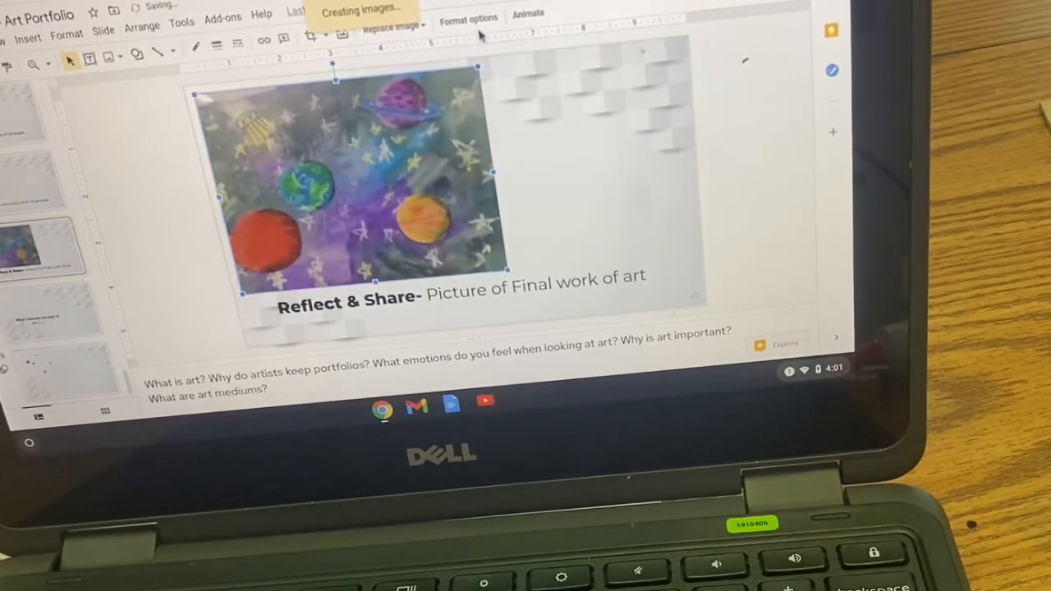
# Step: Raise the photo's brightness and contrast through Format options > Adjustments, then deselect it
pyautogui.click(468, 18)
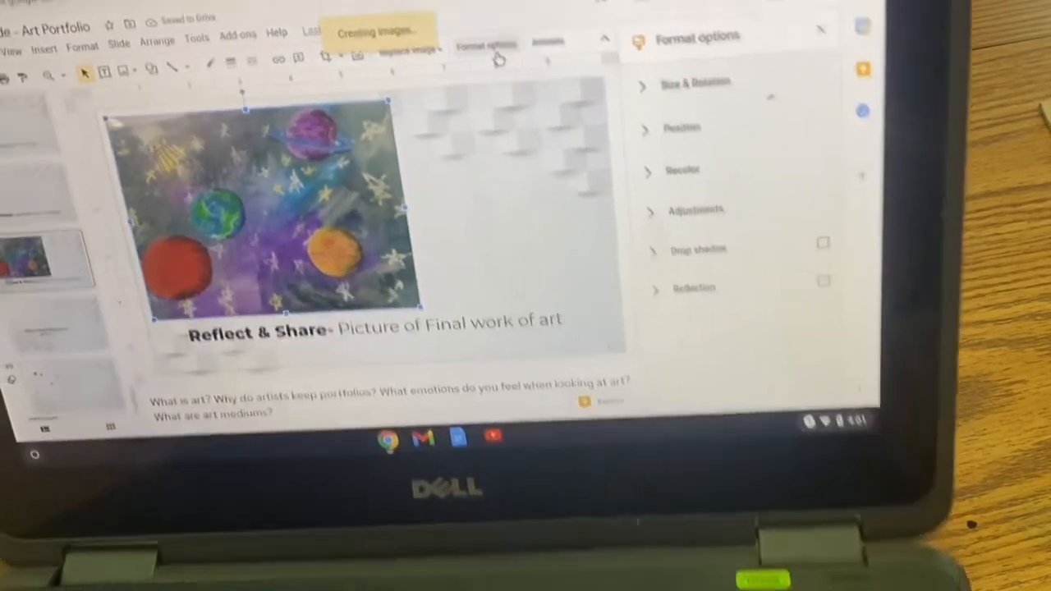
pyautogui.click(736, 265)
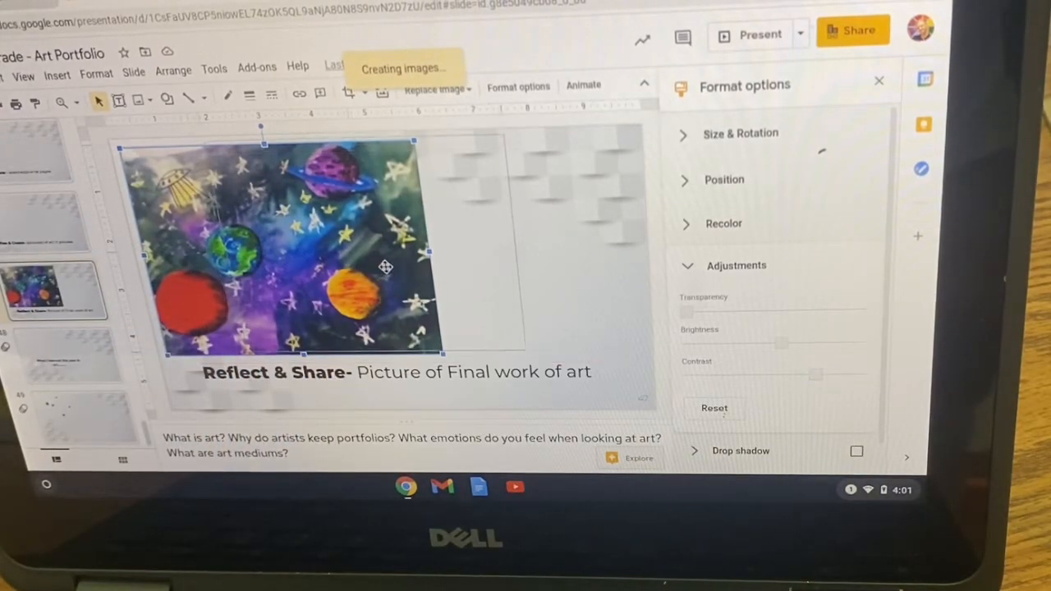
pyautogui.click(557, 288)
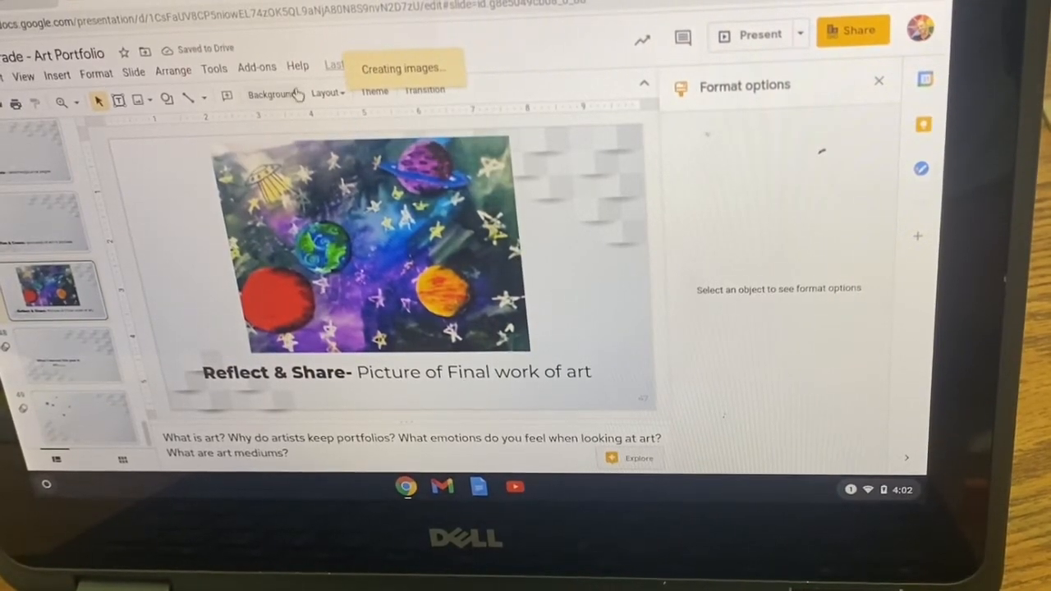
# Step: Set the slide background to a starfield picture found by searching 'space' in Google Image Search
pyautogui.click(271, 94)
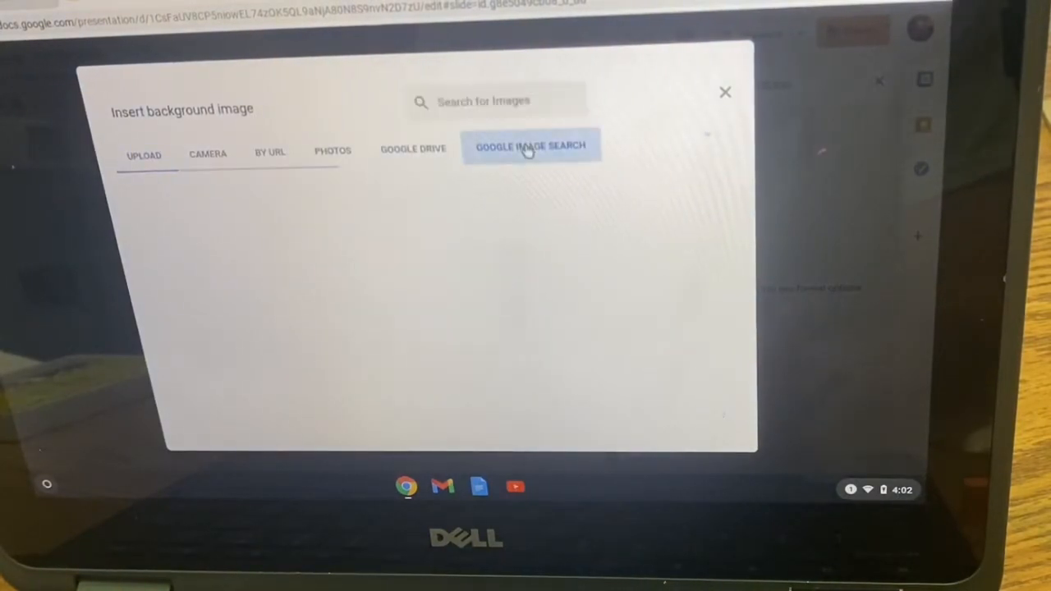
pyautogui.write('space')
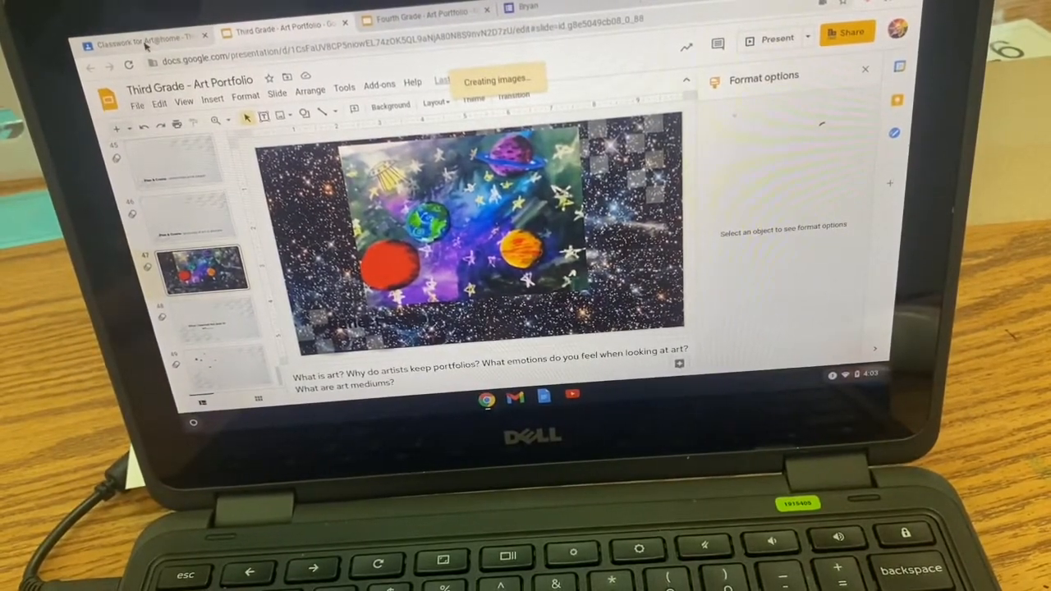
# Step: Glance at the Fourth Grade portfolio, return to Third Grade, and show the File menu for copying
pyautogui.click(423, 13)
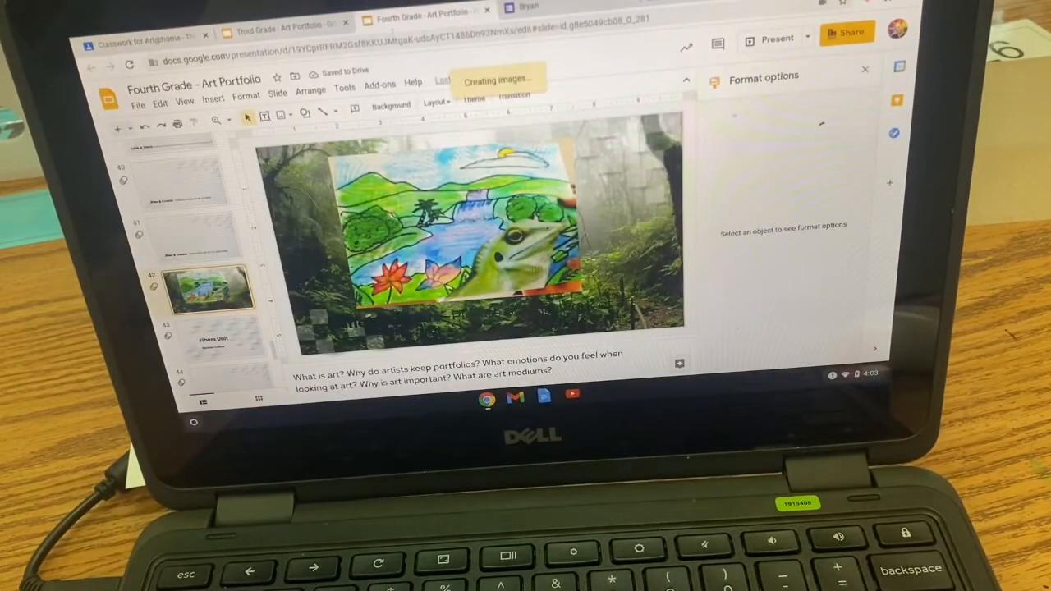
pyautogui.click(283, 20)
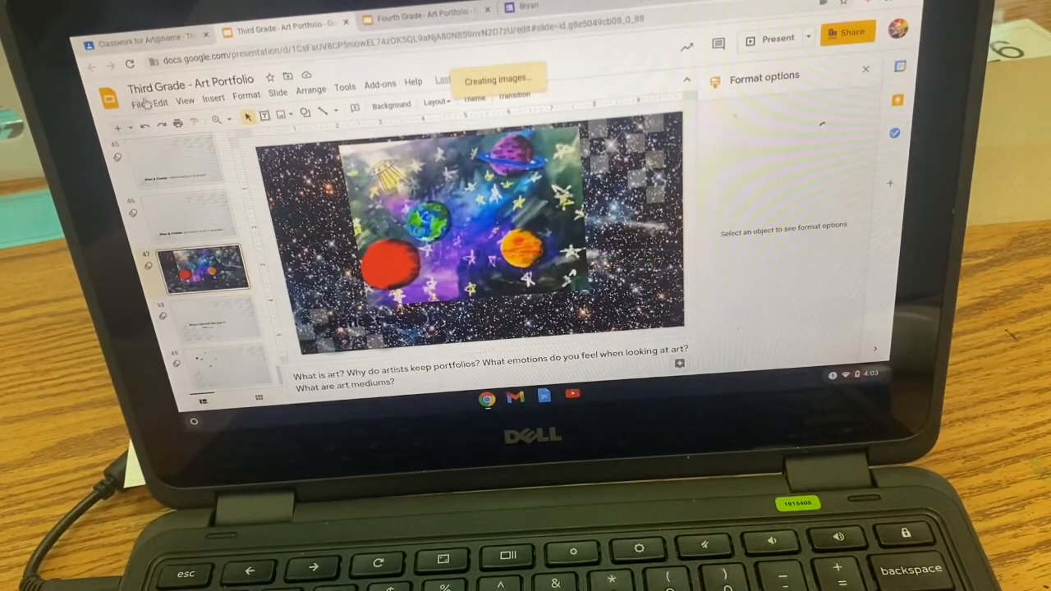
pyautogui.click(139, 102)
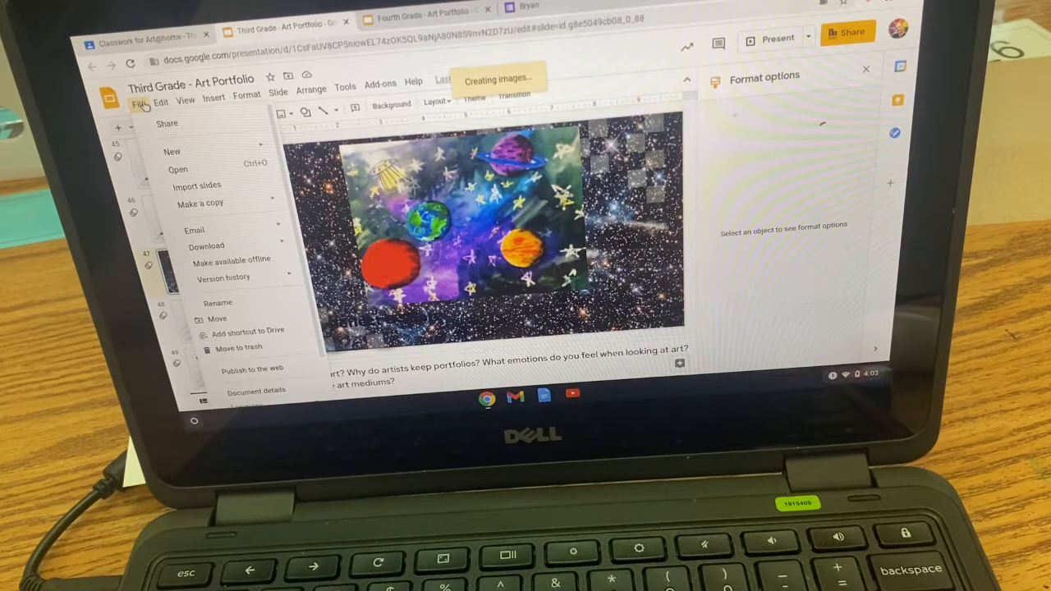